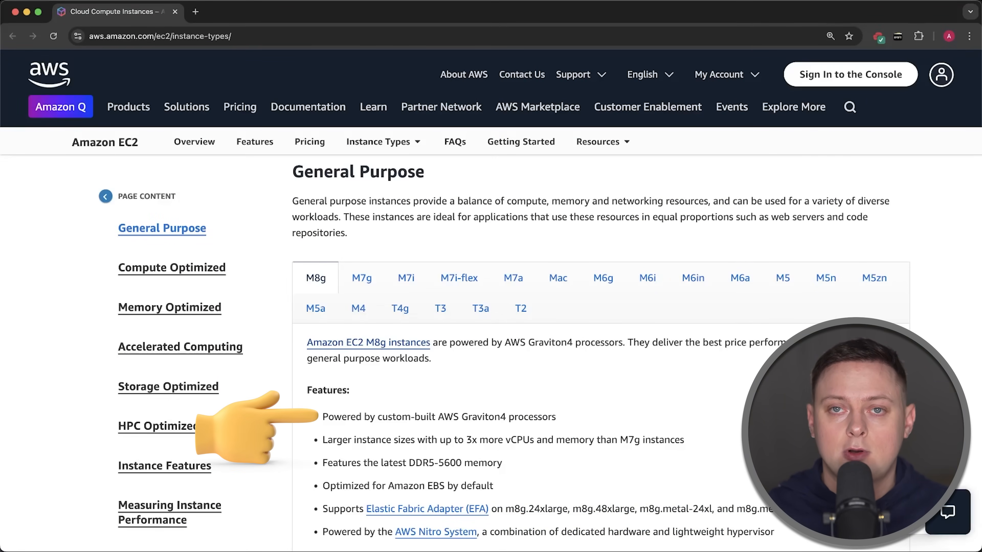
# Show the M7i (4th Gen Intel Xeon) family under General Purpose, then point at M7a.
pyautogui.click(405, 277)
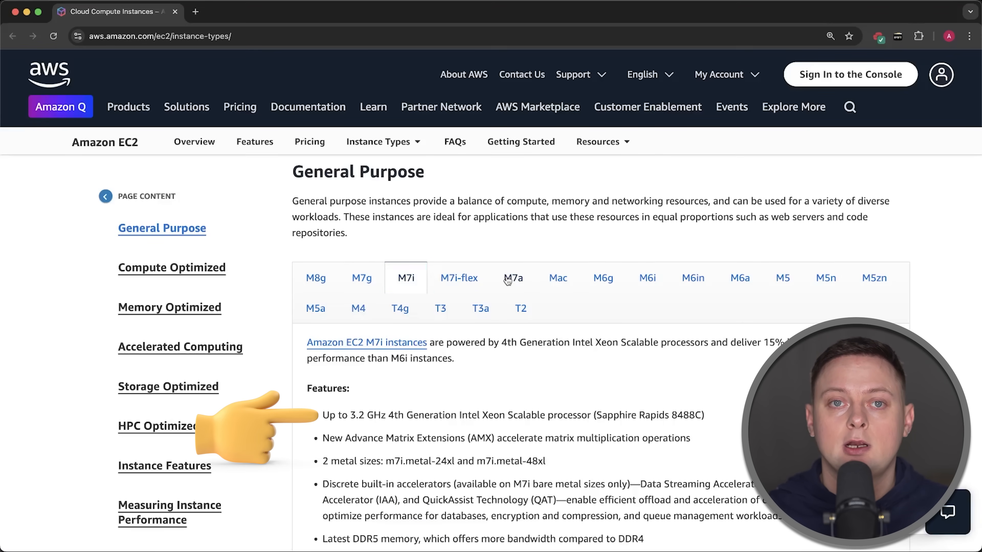
pyautogui.click(513, 277)
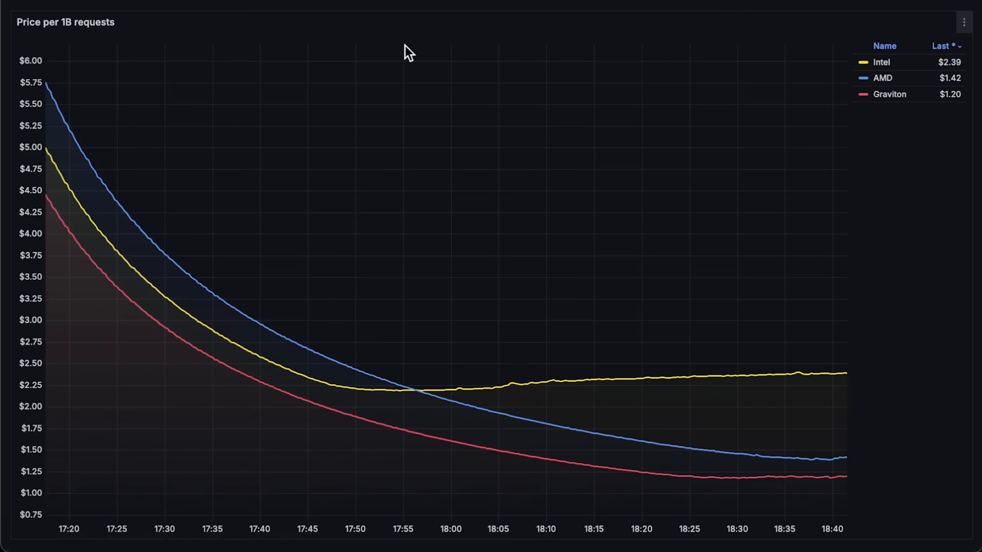
pyautogui.moveTo(712, 381)
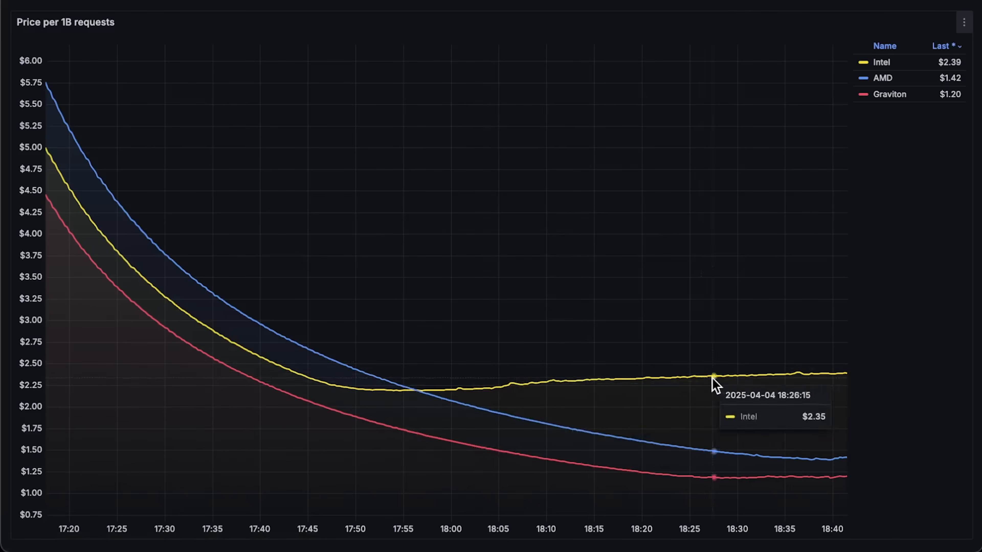
pyautogui.moveTo(818, 455)
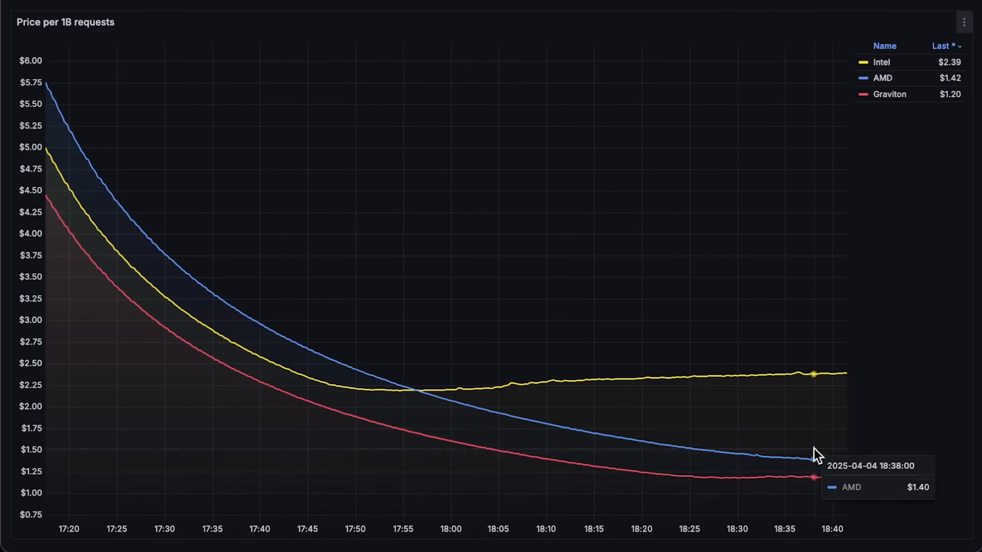
pyautogui.moveTo(838, 492)
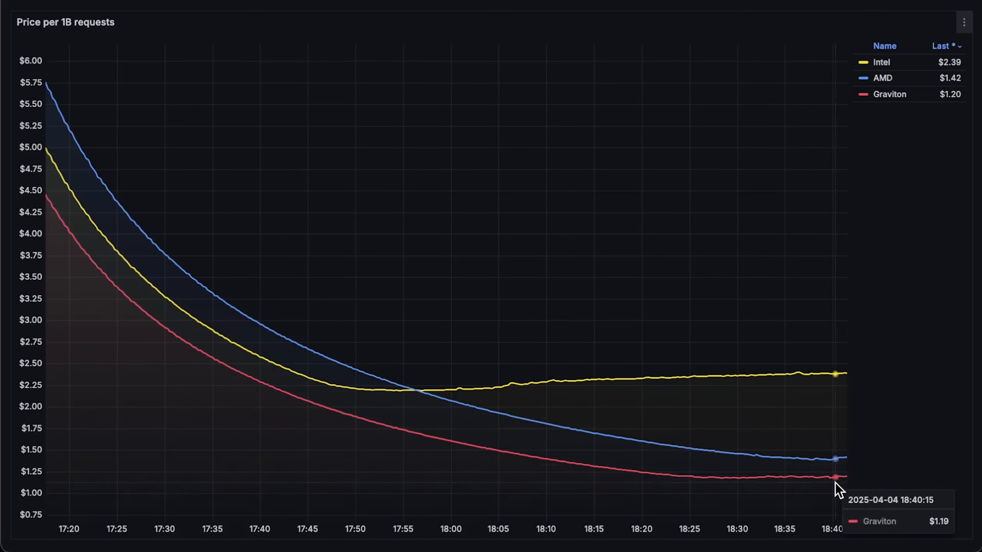
pyautogui.moveTo(393, 44)
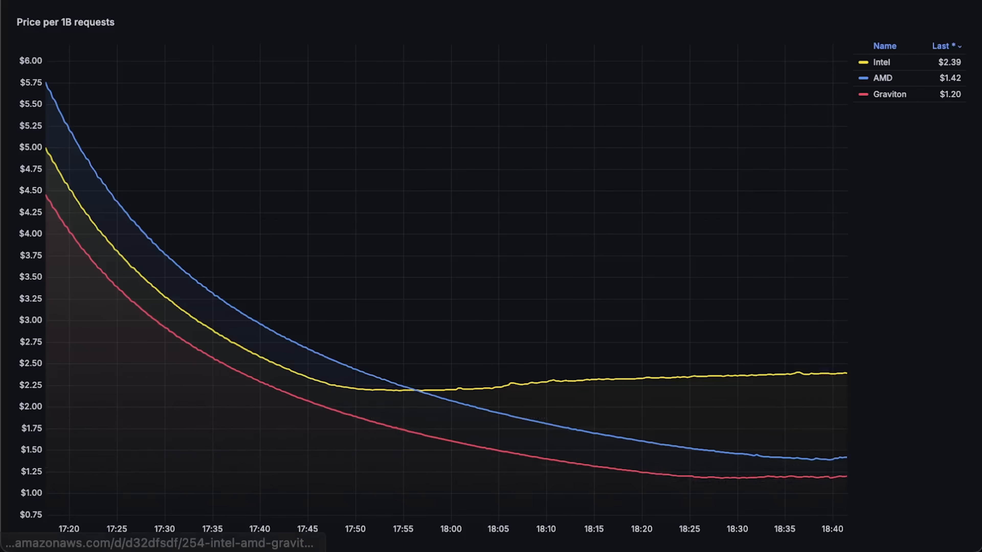
pyautogui.press('Escape')
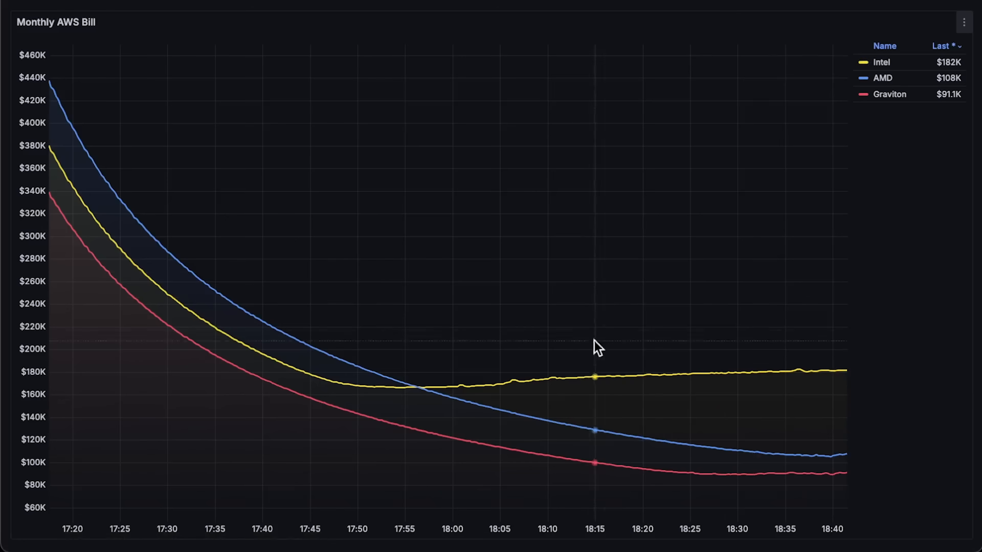
pyautogui.moveTo(843, 466)
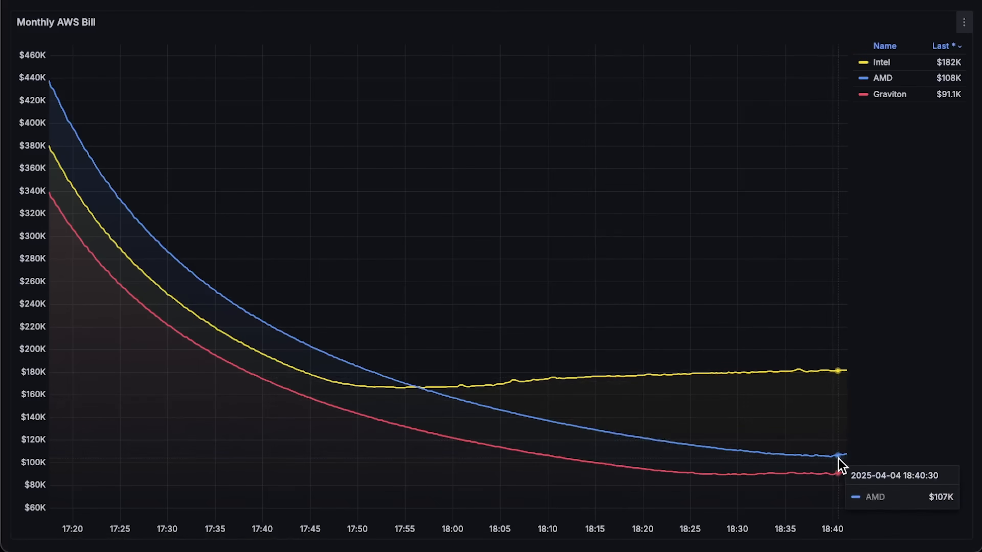
pyautogui.moveTo(826, 485)
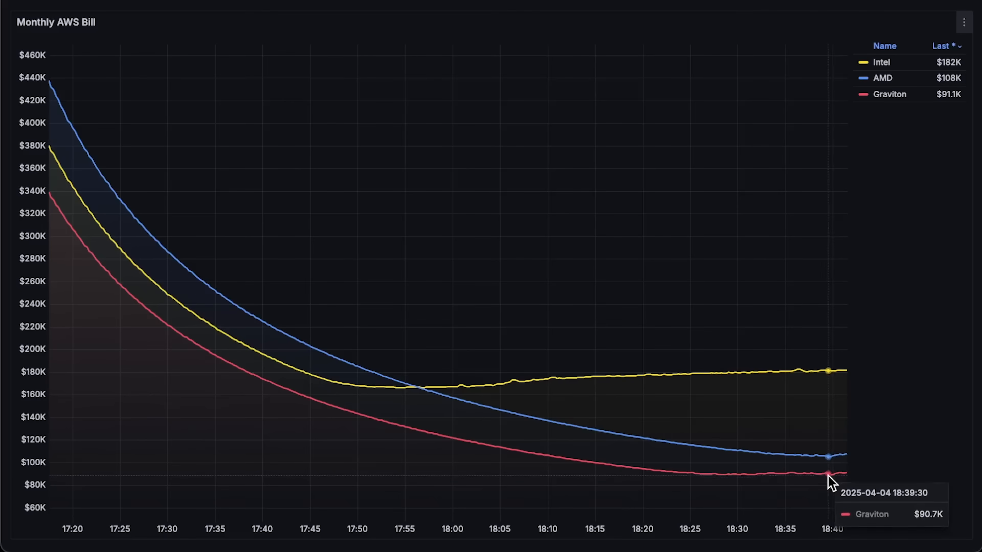
pyautogui.moveTo(828, 452)
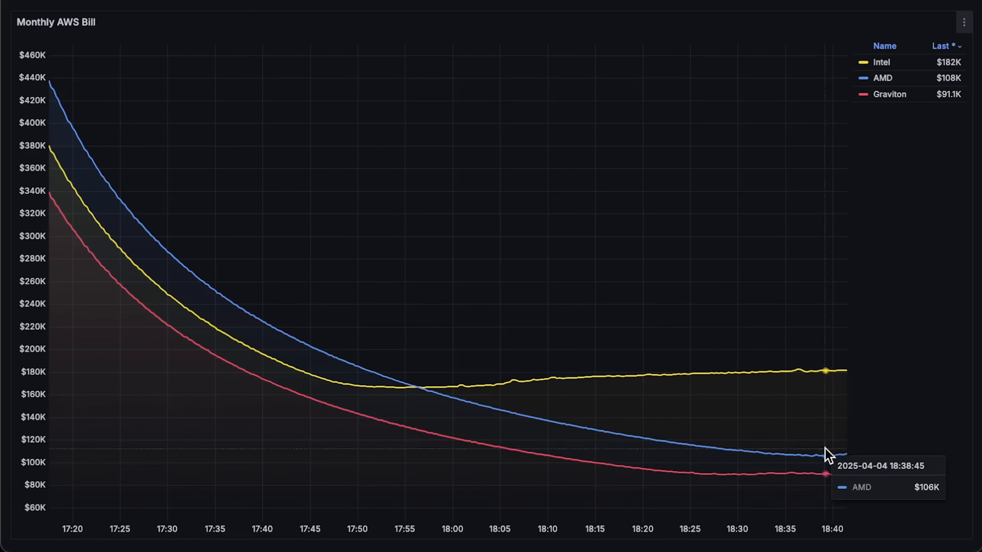
pyautogui.moveTo(868, 388)
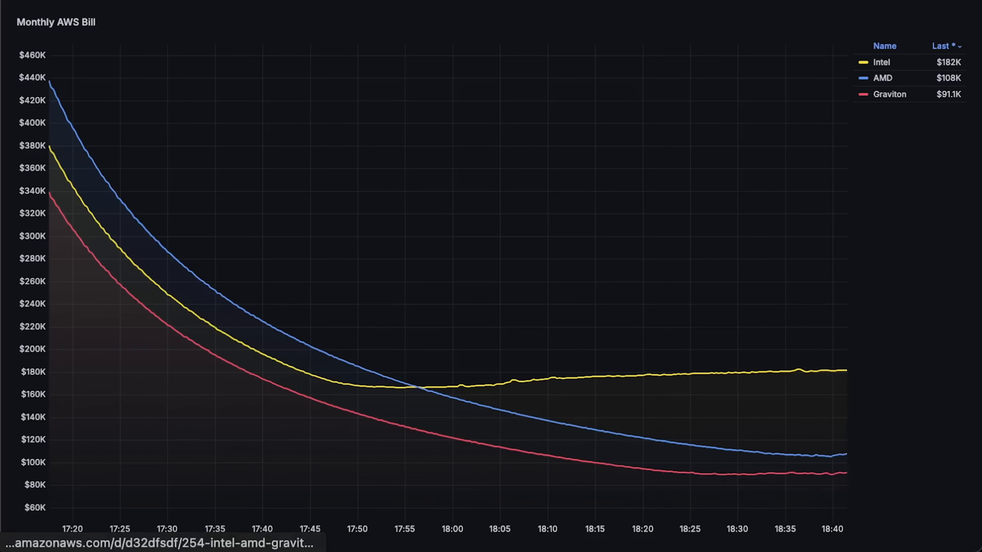
# Leave the full view of the Monthly AWS Bill chart (Intel $182K, AMD $108K, Graviton $91.1K).
pyautogui.press('Escape')
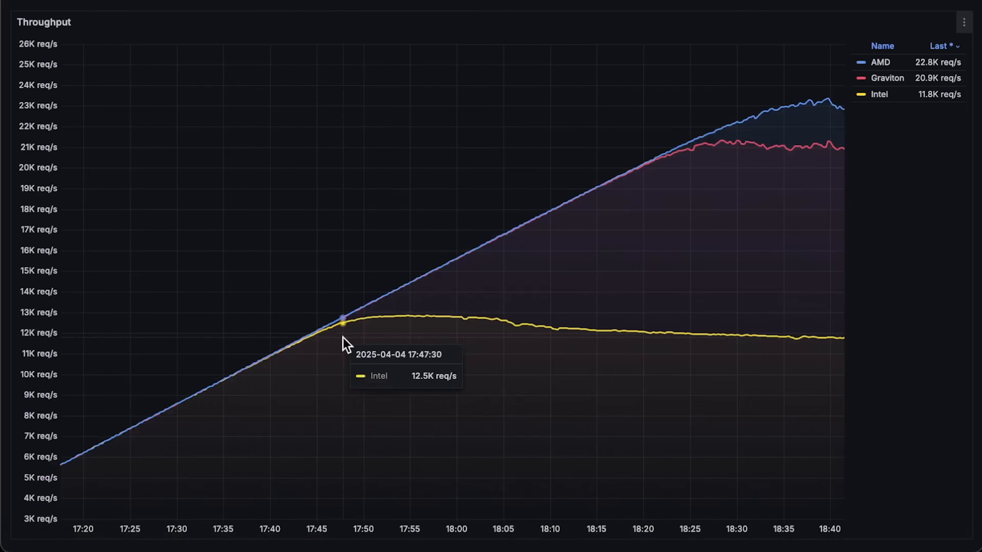
pyautogui.moveTo(715, 173)
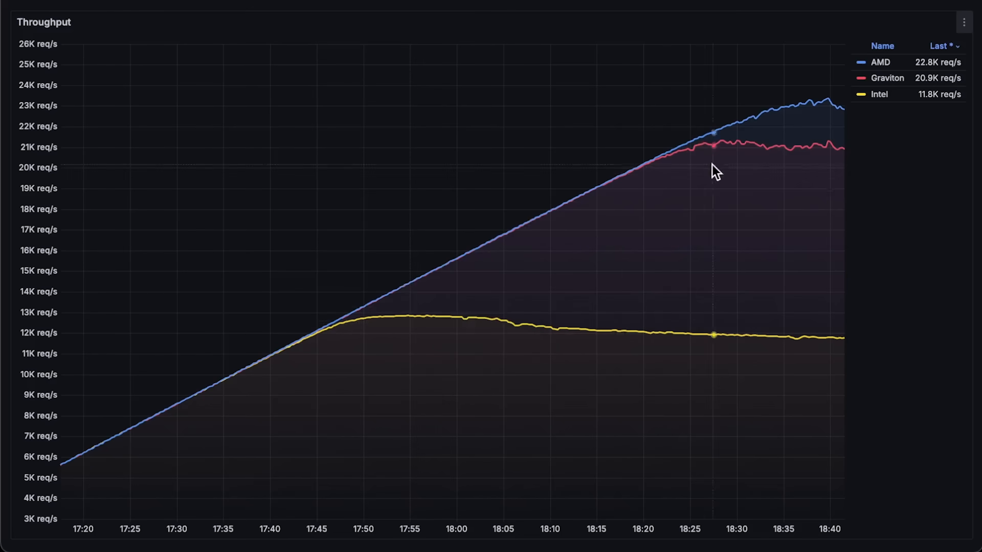
pyautogui.moveTo(827, 103)
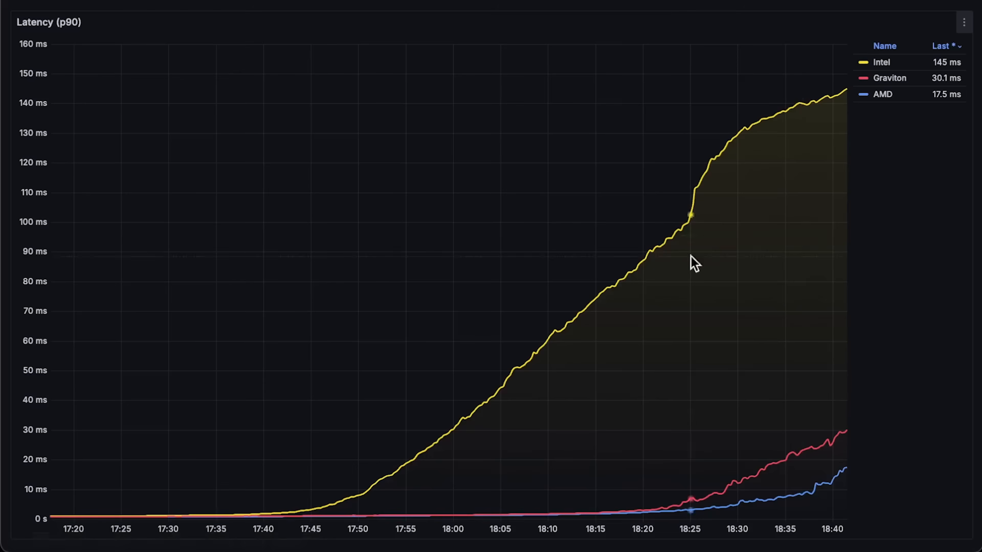
pyautogui.moveTo(807, 480)
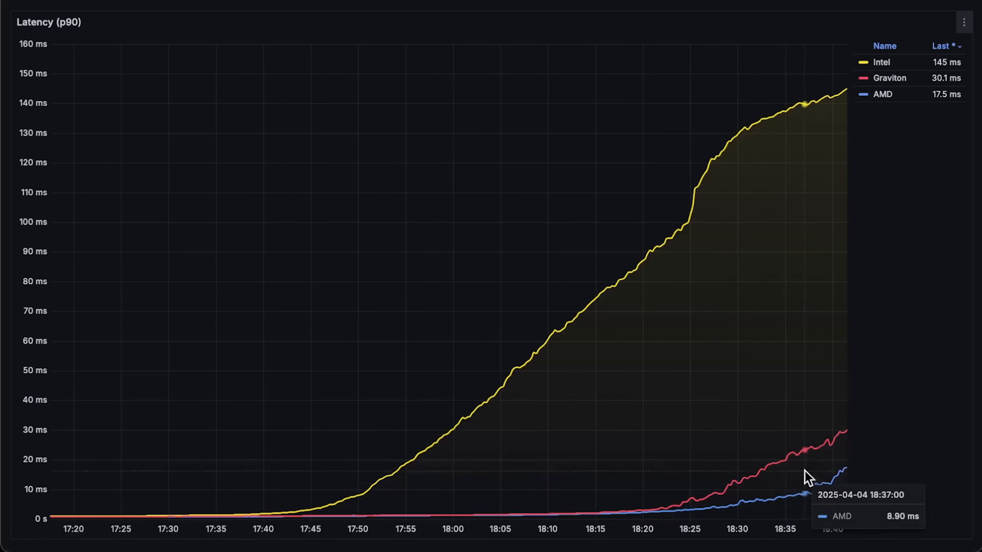
pyautogui.moveTo(804, 104)
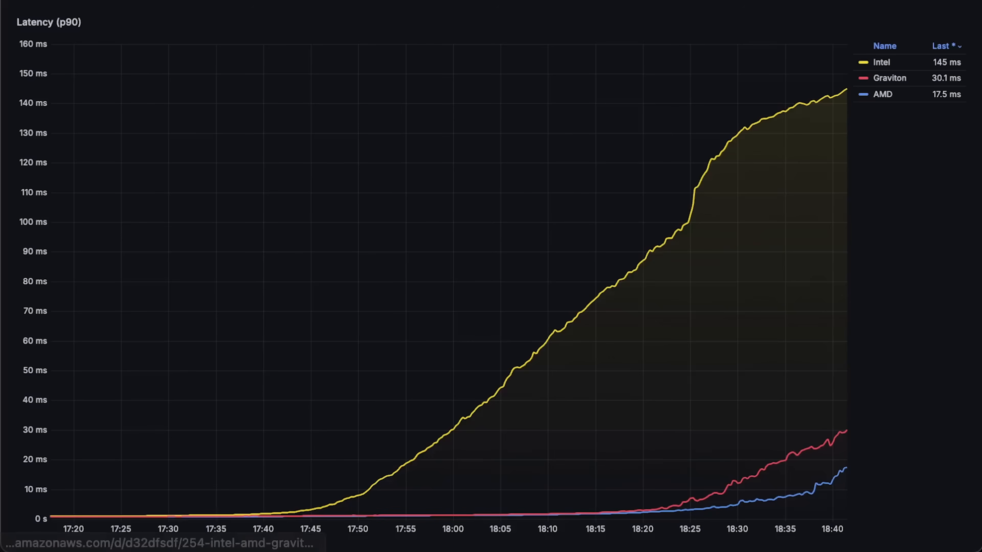
# Leave the full view of the Latency (p90) chart (Intel 145 ms, Graviton 30.1 ms, AMD 17.5 ms).
pyautogui.press('Escape')
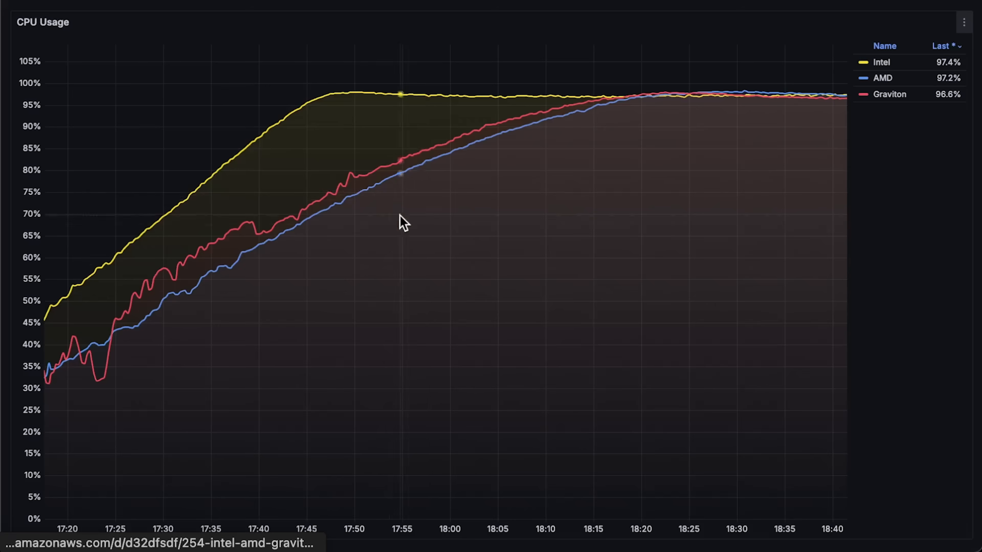
pyautogui.moveTo(530, 143)
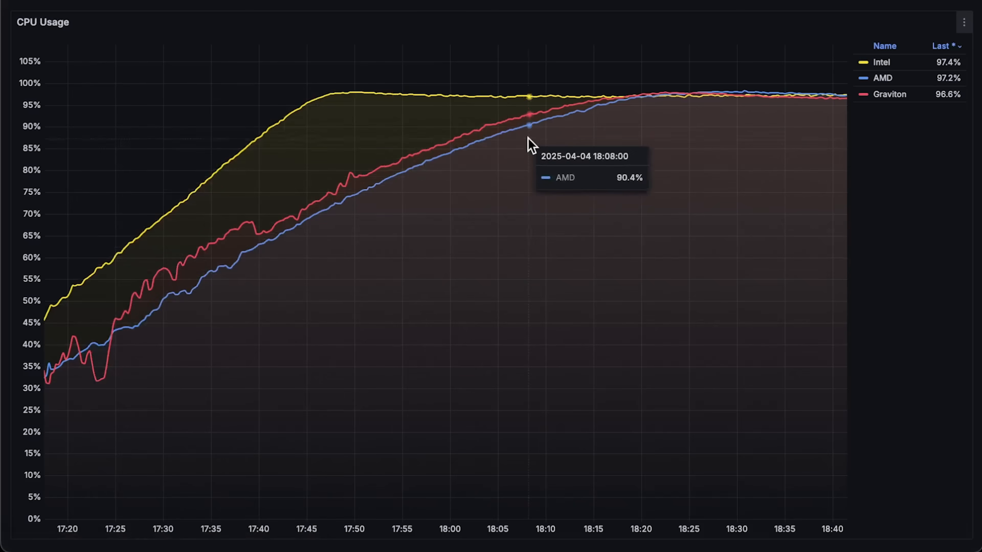
# Return from CPU Usage to the dashboard and view the Memory Usage chart (AMD 692 MiB, Intel 670 MiB, Graviton 664 MiB).
pyautogui.press('Escape')
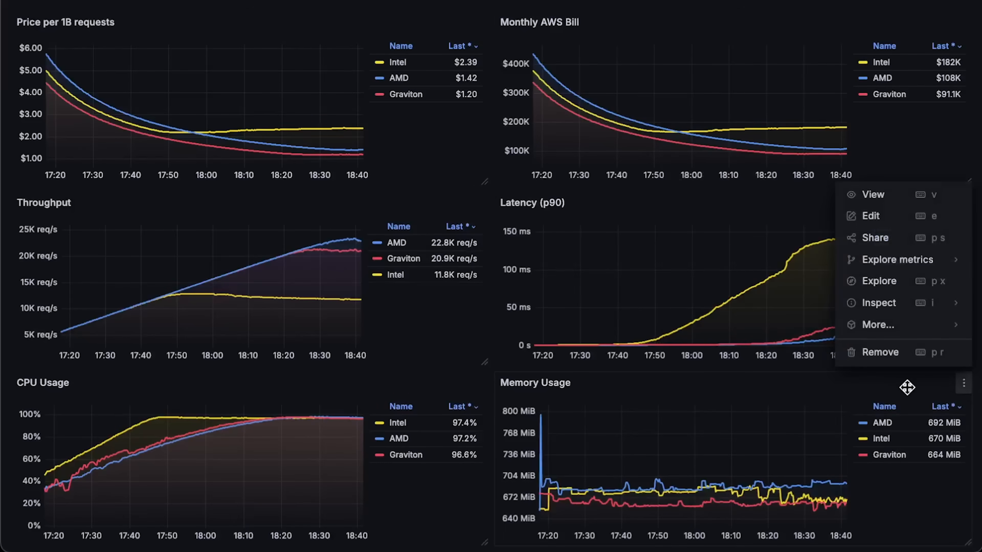
pyautogui.click(871, 195)
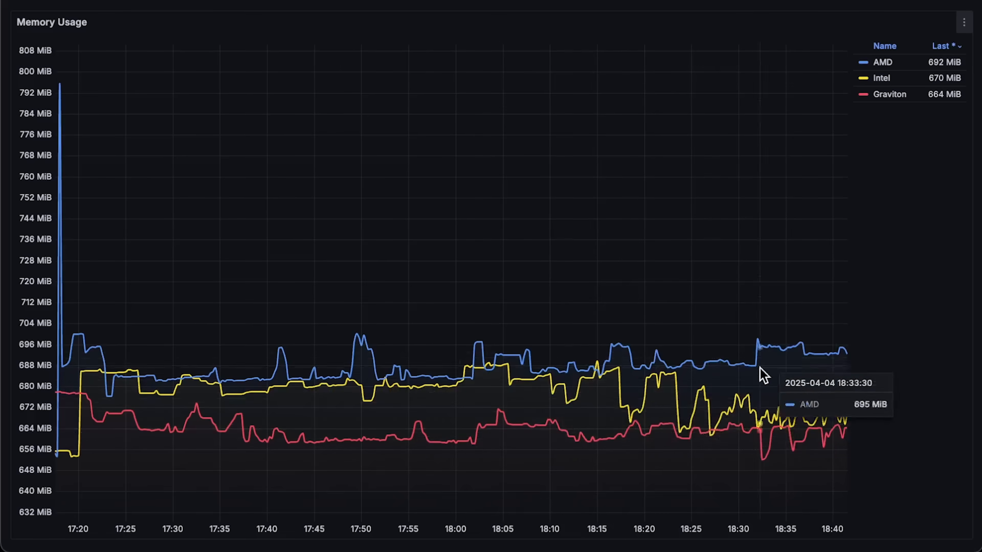
pyautogui.press('Escape')
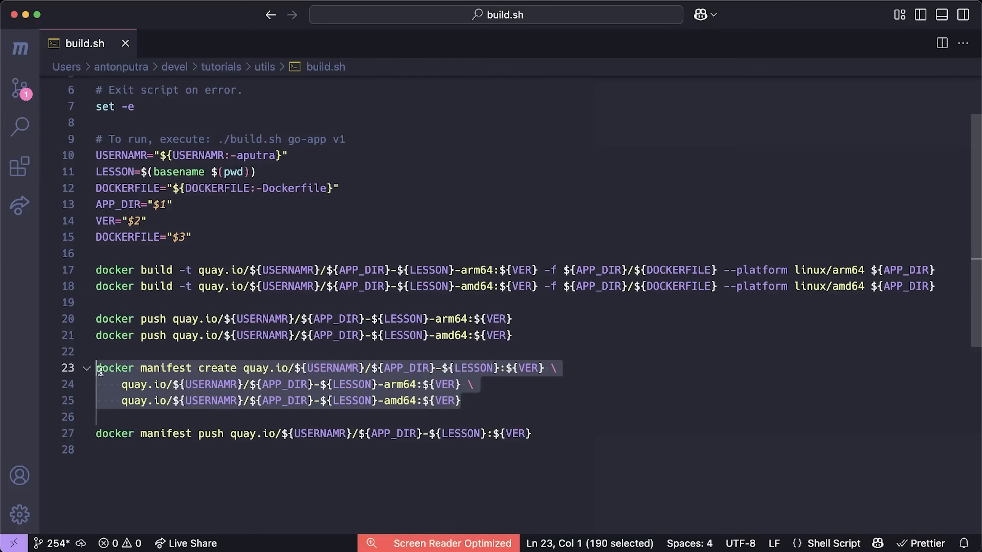
# Select the docker manifest push line for the multi-arch image in build.sh.
pyautogui.click(97, 433)
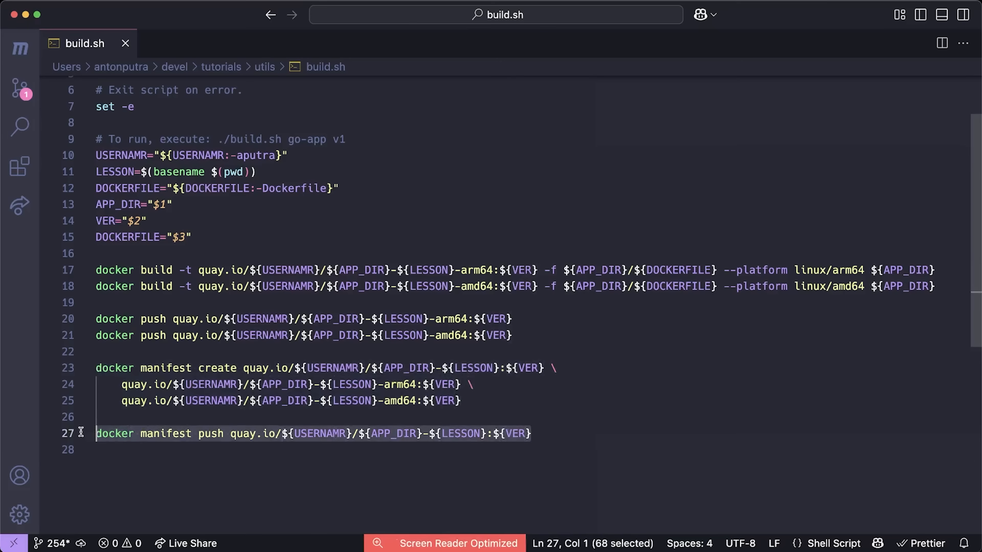